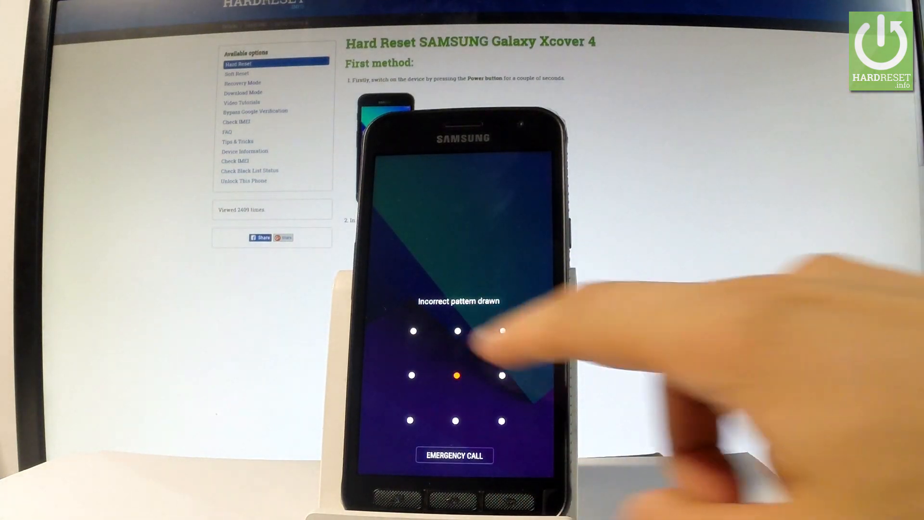
- Attempt a pattern unlock on the locked phone, then choose Restart from the power menu
drag(413, 330, 455, 420)
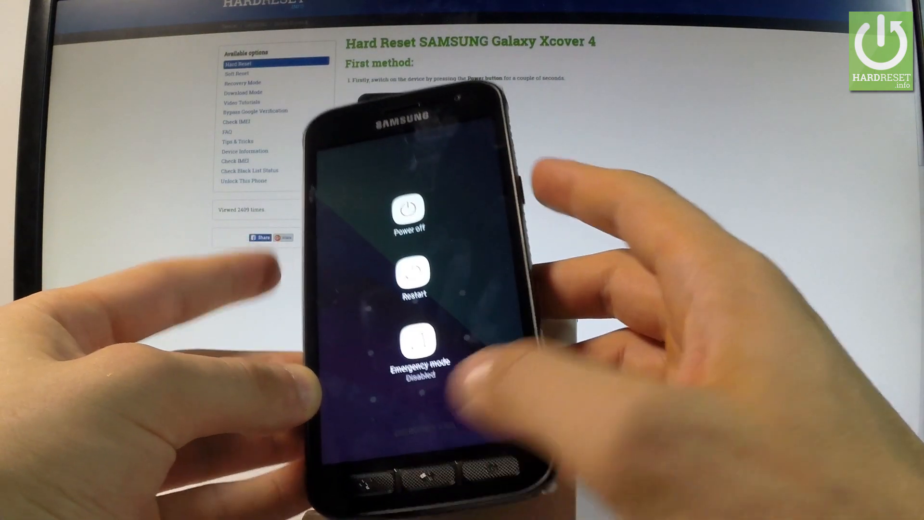
click(413, 274)
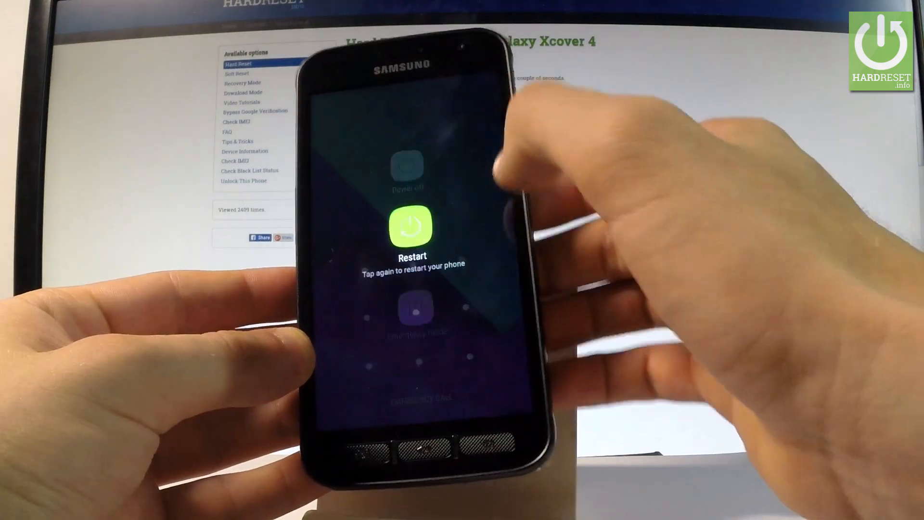